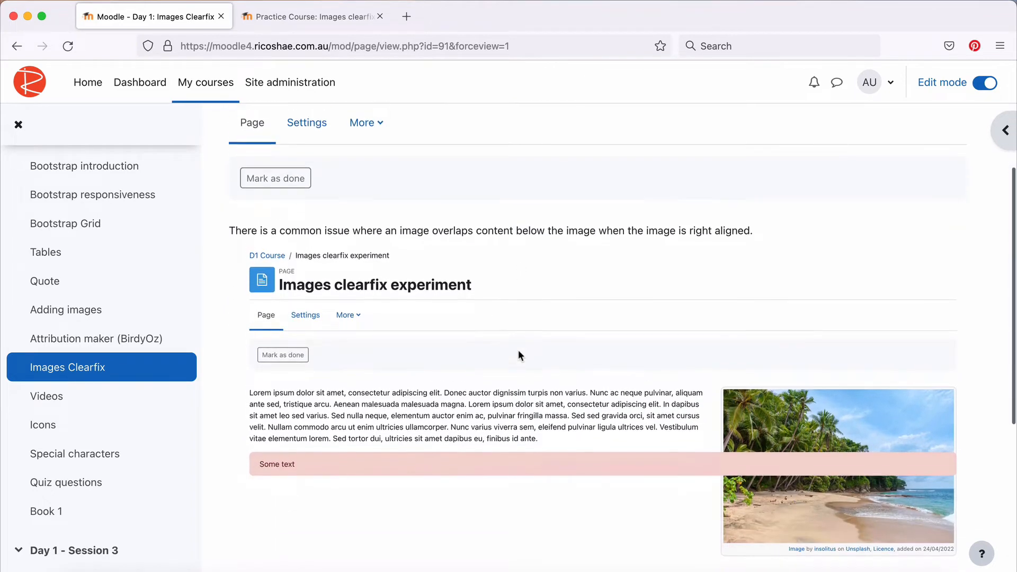
Step: Scroll through the Images clearfix experiment page showing the beach image overlapping the alert box
scroll(down, 3)
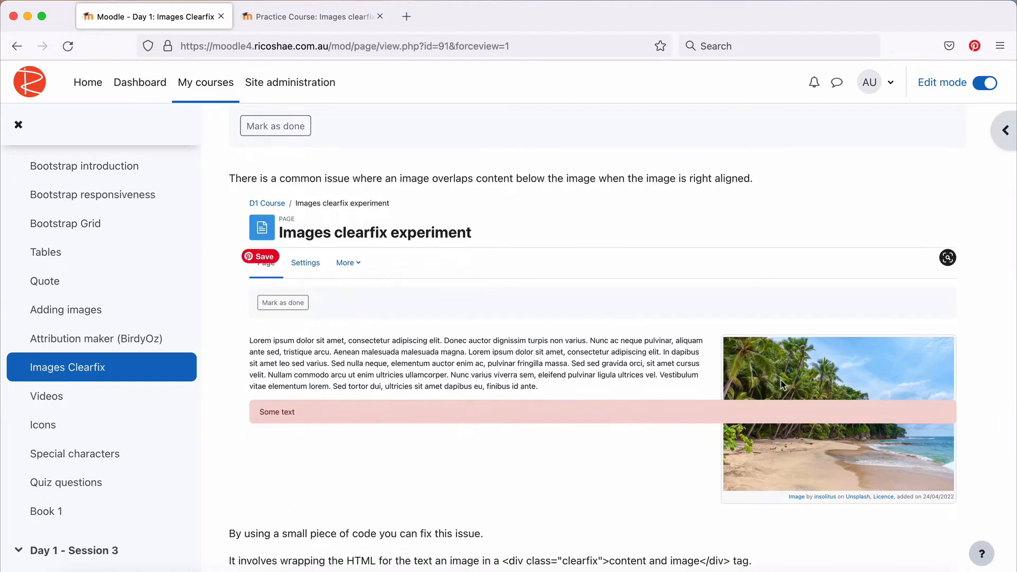
mouse_move(398, 354)
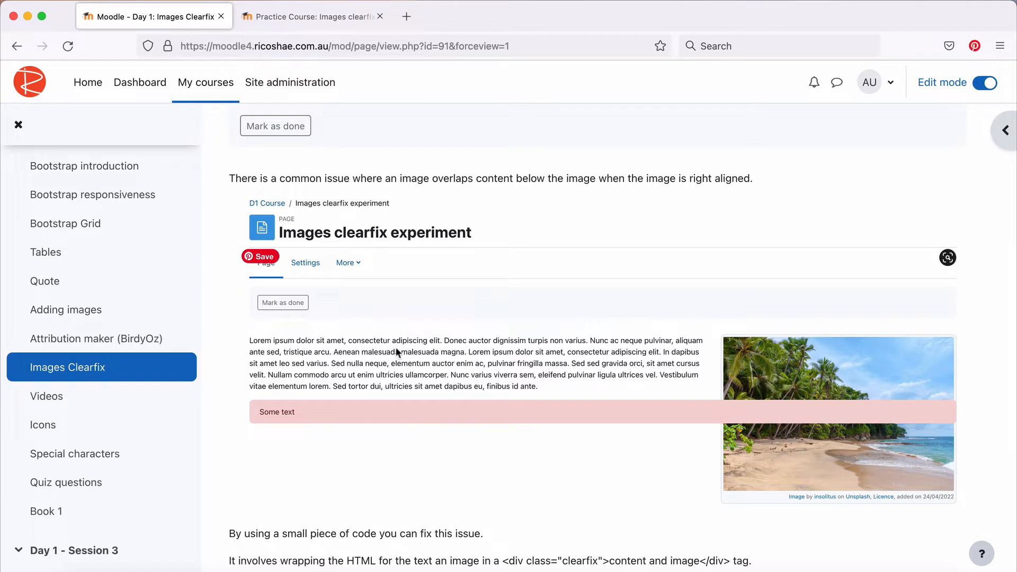
mouse_move(469, 412)
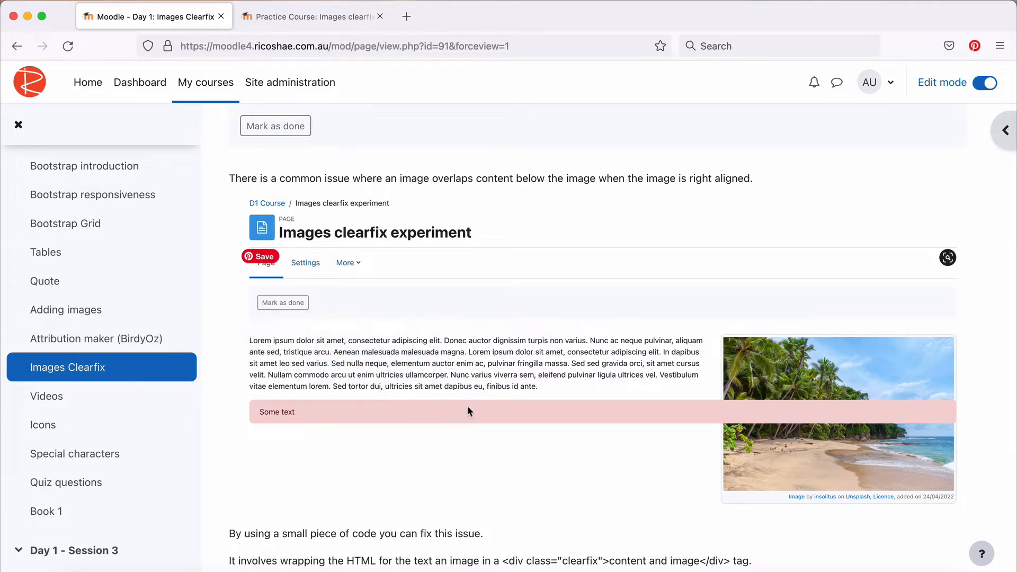
mouse_move(411, 436)
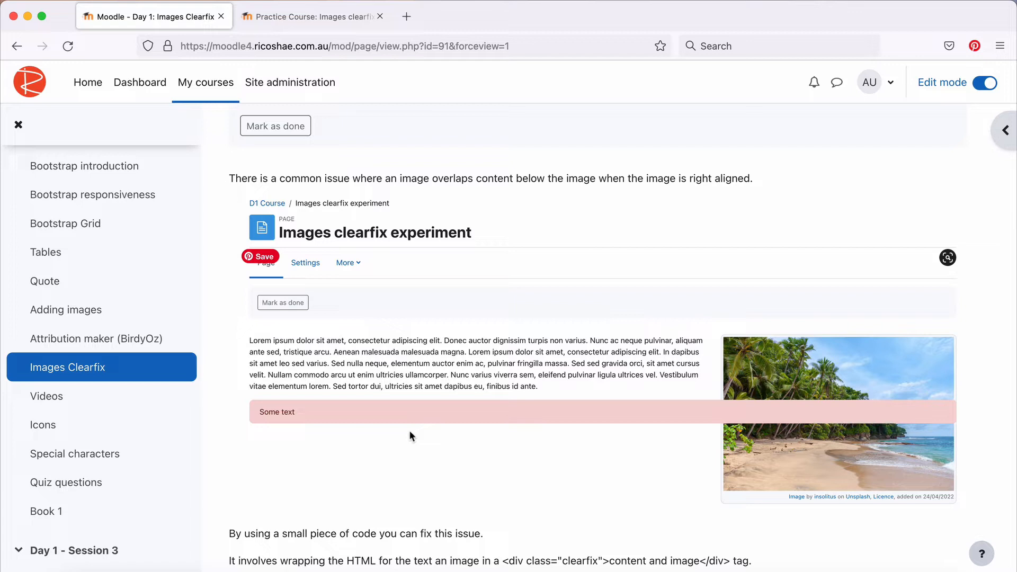
mouse_move(575, 406)
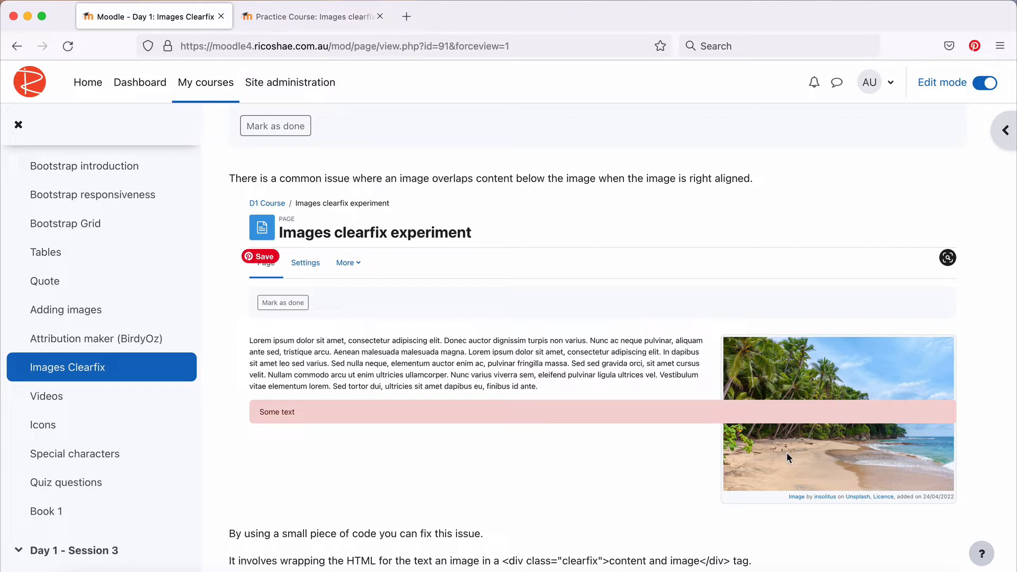
scroll(down, 3)
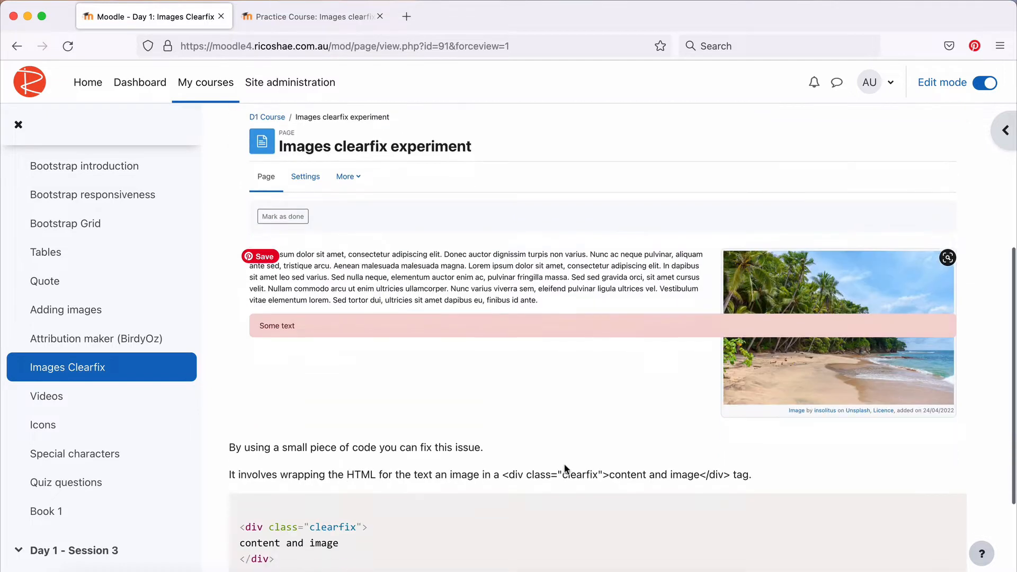
scroll(down, 3)
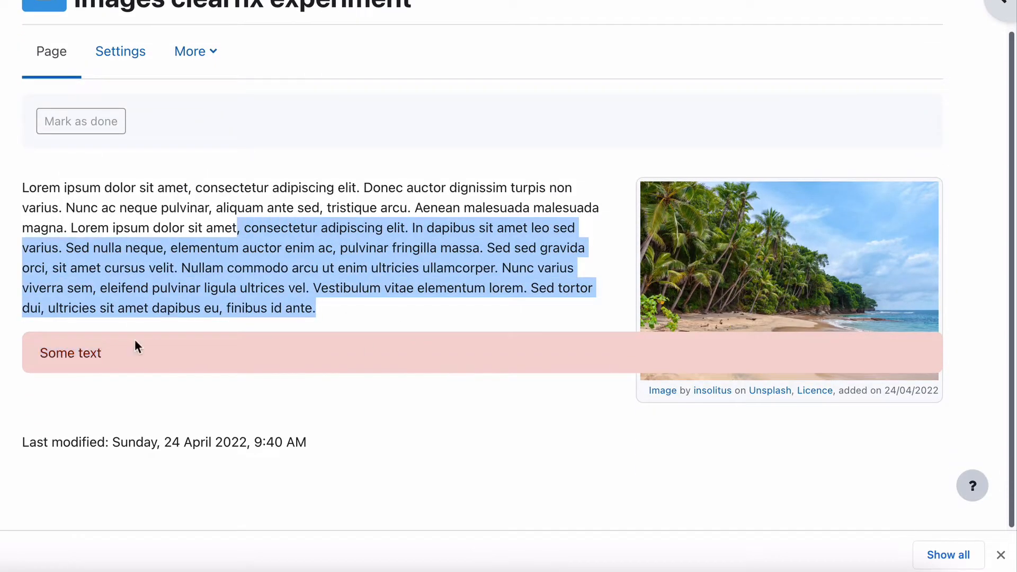
Step: Open the experiment page's settings and switch the Page content editor to HTML source
click(622, 210)
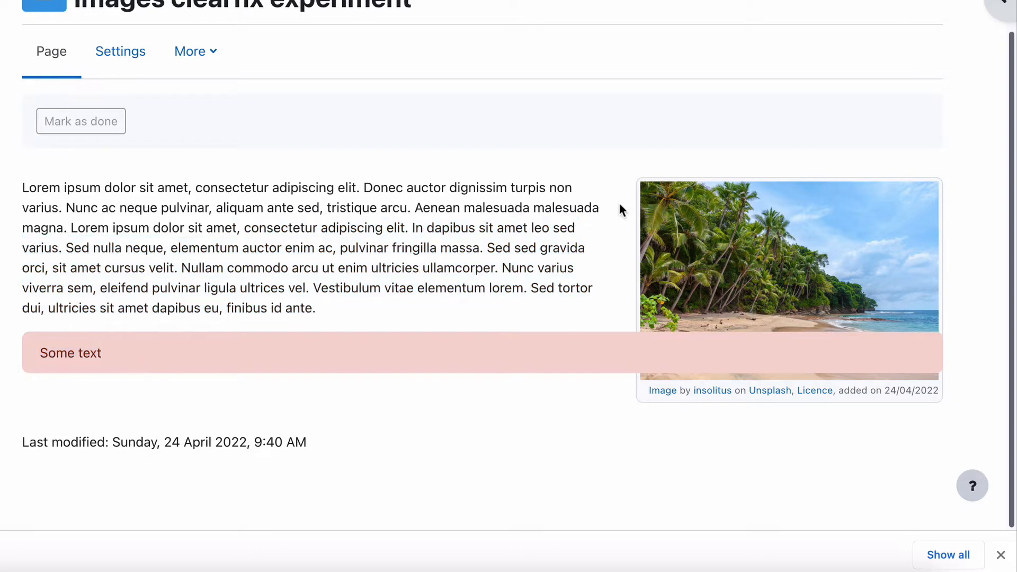
mouse_move(120, 55)
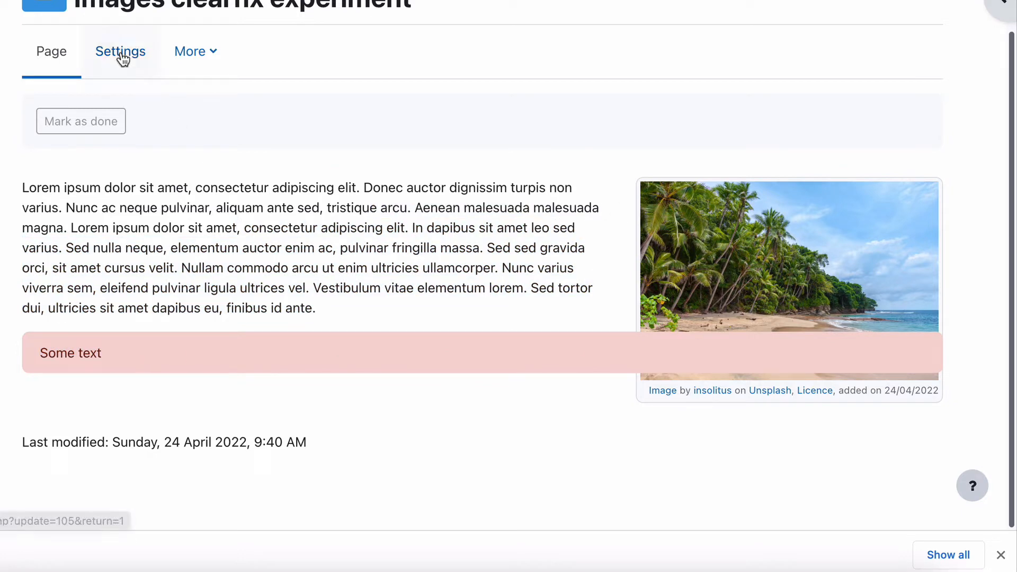
click(121, 51)
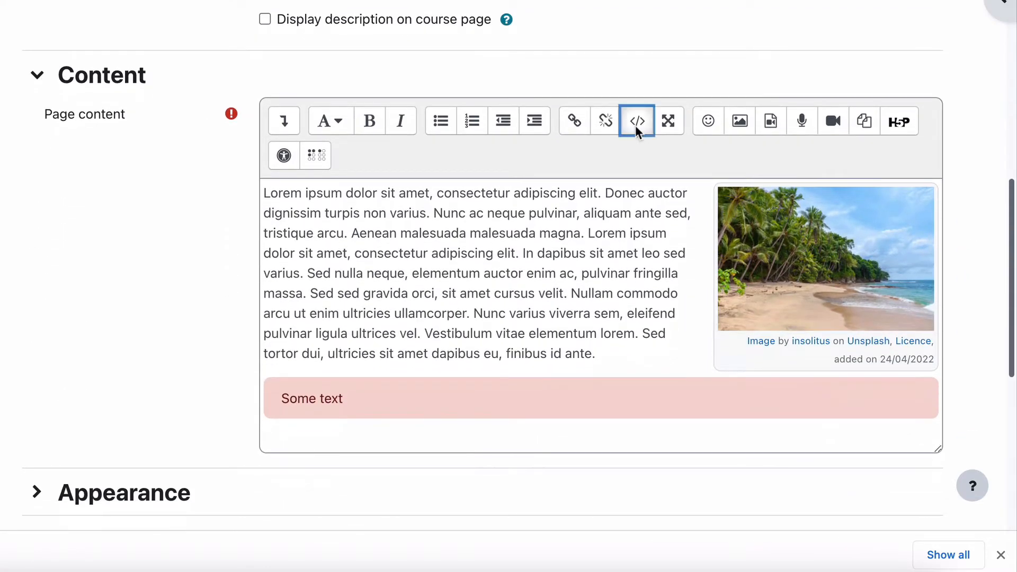
click(636, 120)
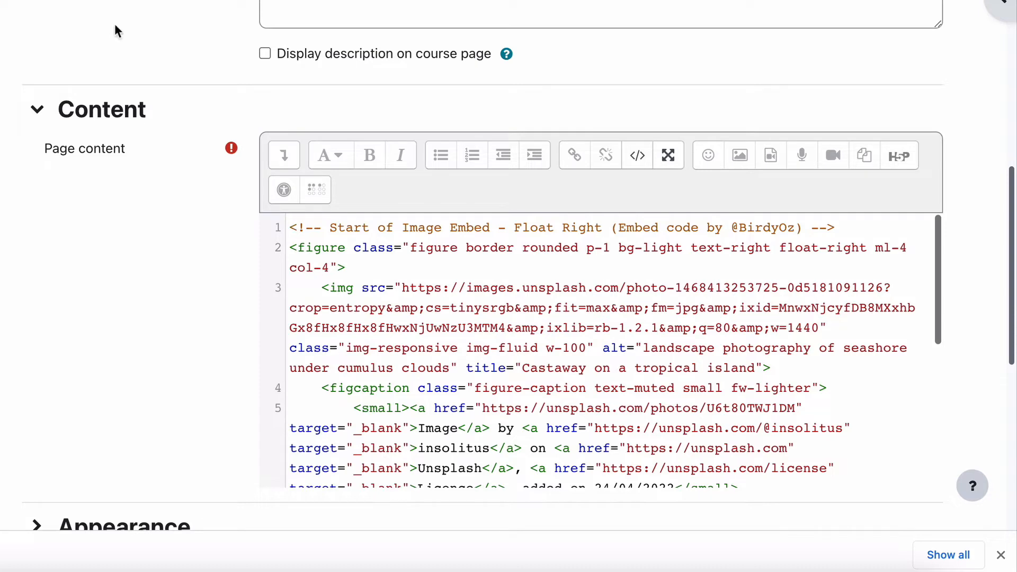
mouse_move(139, 166)
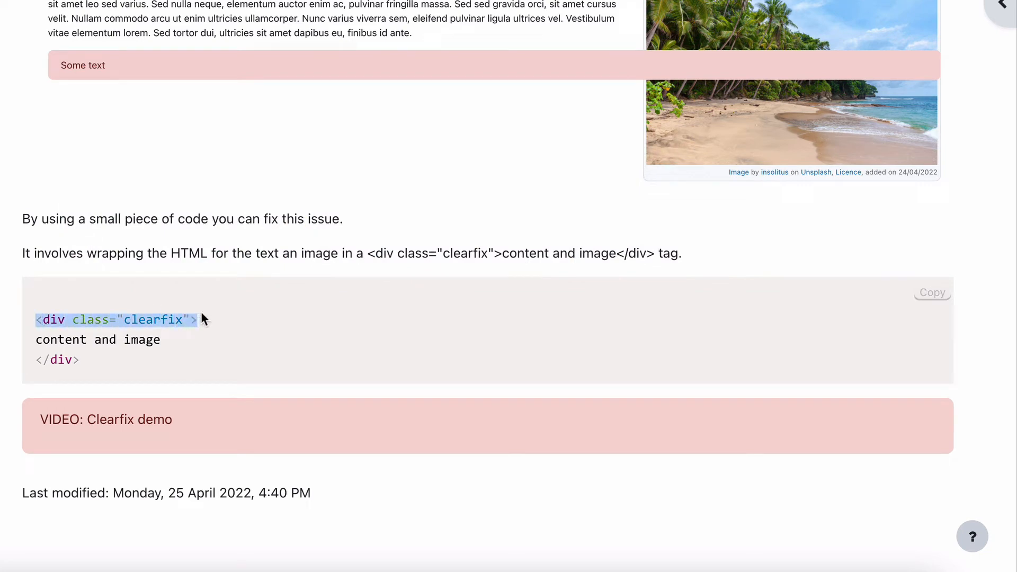
mouse_move(32, 366)
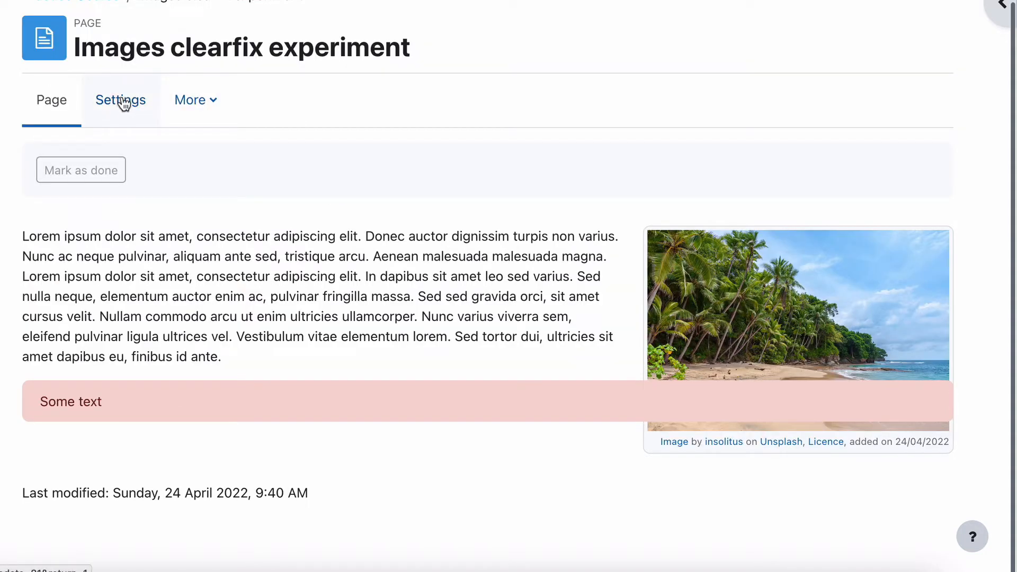
Step: Add <div class="clearfix"> at the top of the page content HTML
click(121, 100)
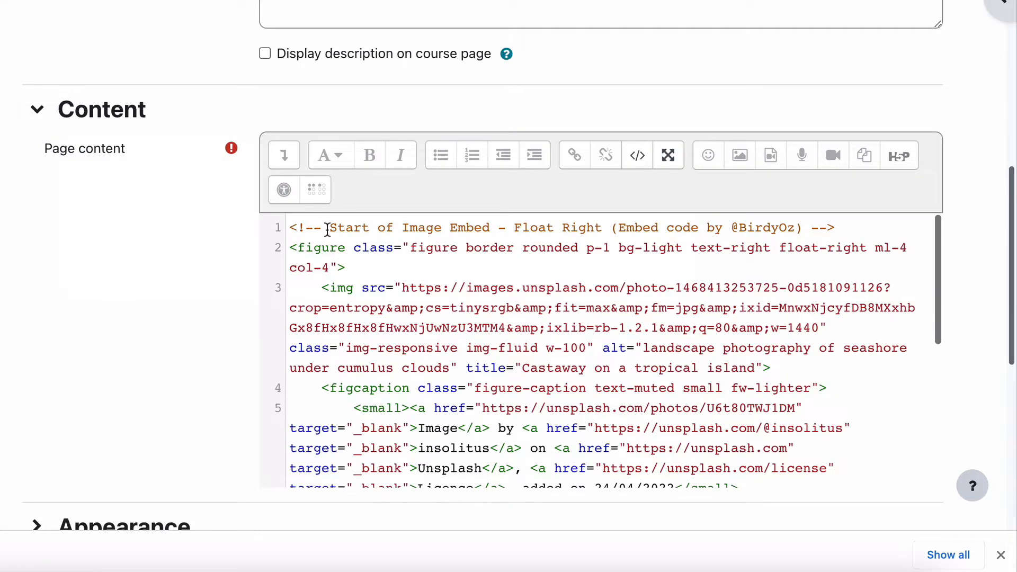
text(<div class="clearfix">)
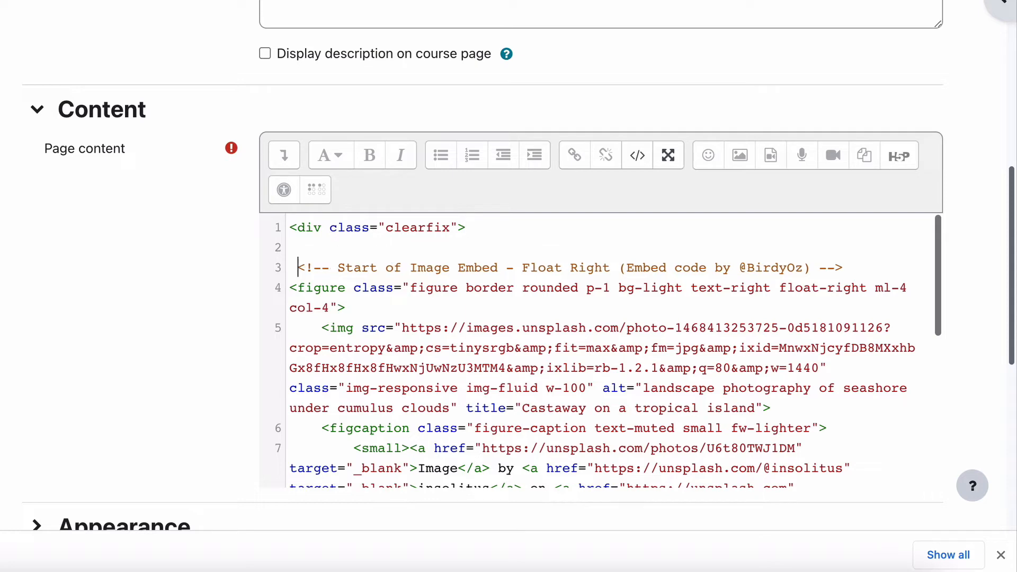
scroll(down, 3)
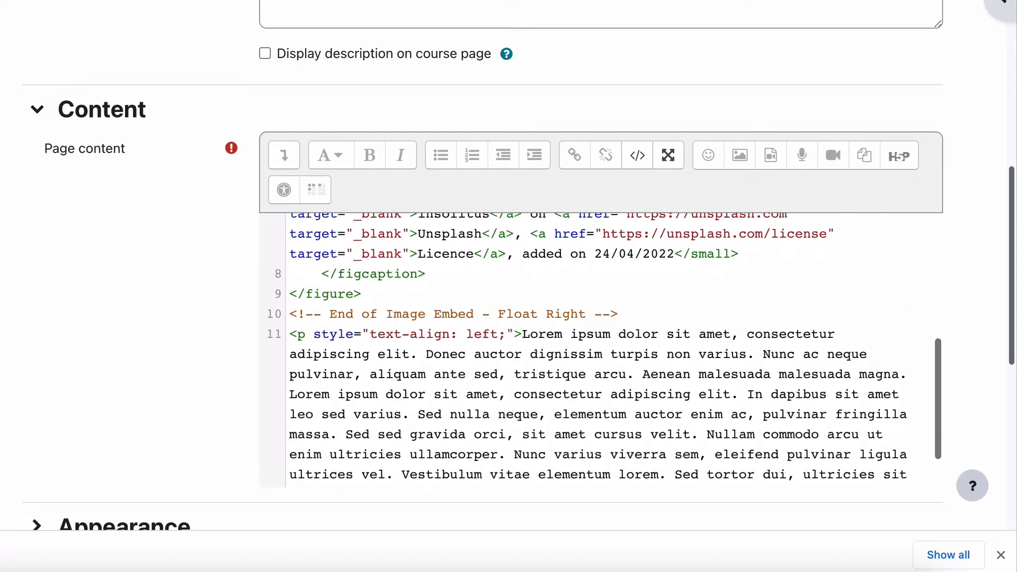
scroll(down, 3)
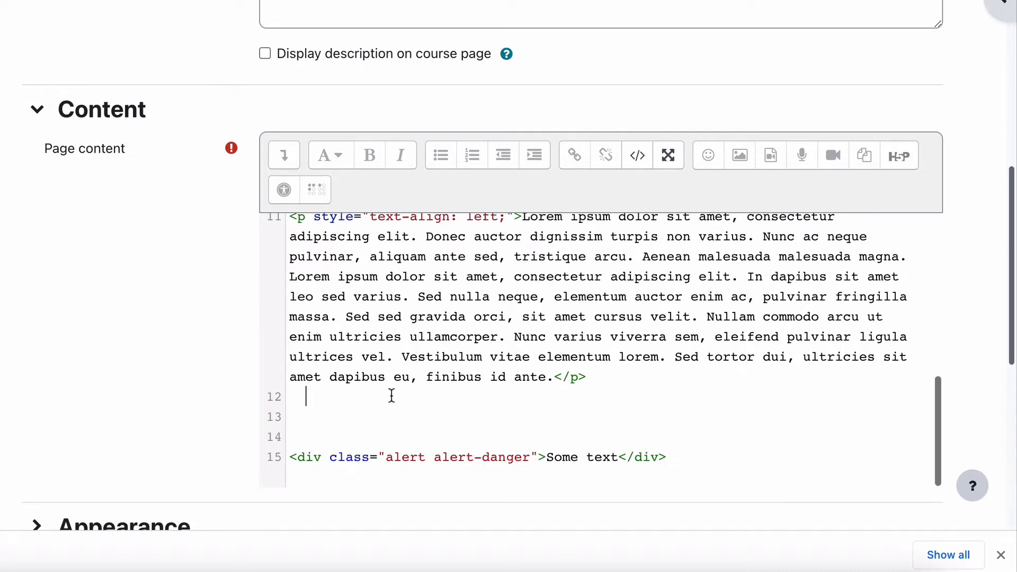
Step: Insert </div> after the paragraph and remove the blank line below the opening div
text(</div>)
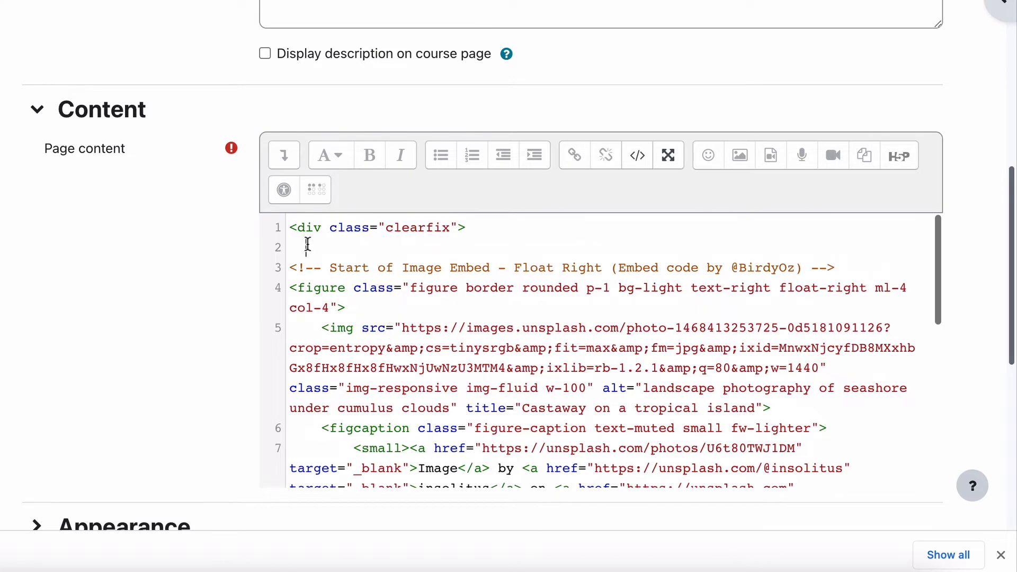
key(Backspace)
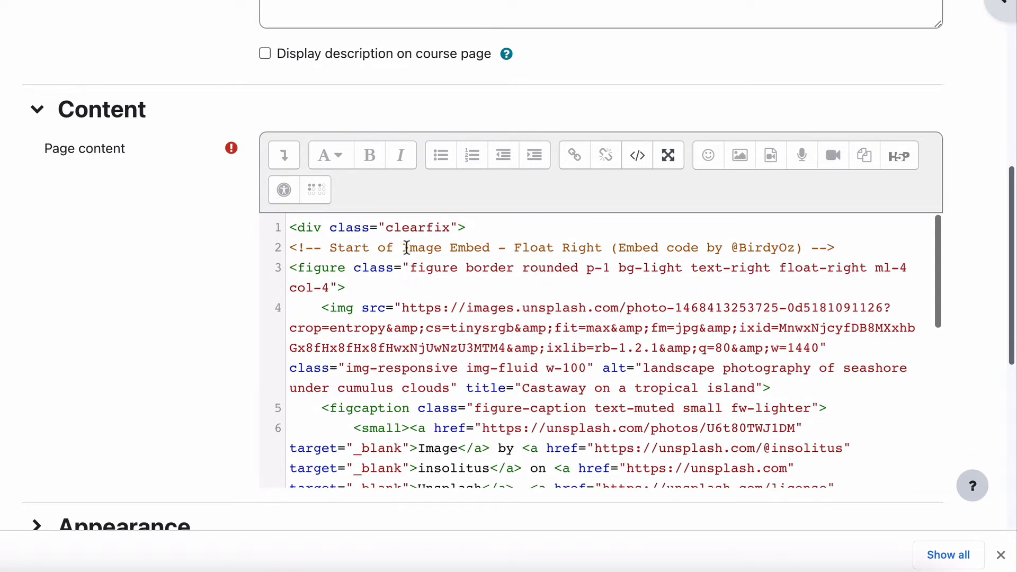
scroll(down, 3)
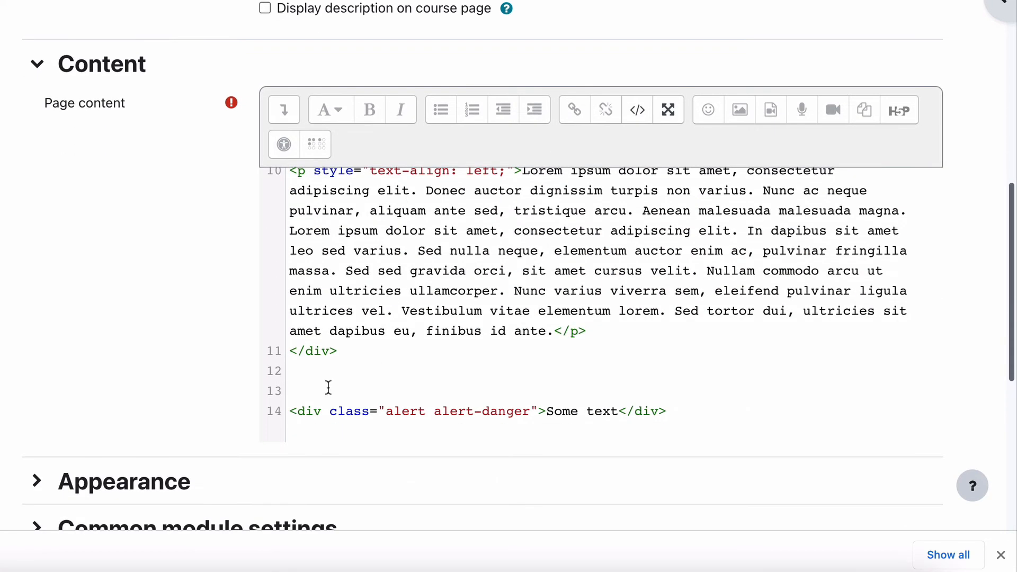
click(637, 109)
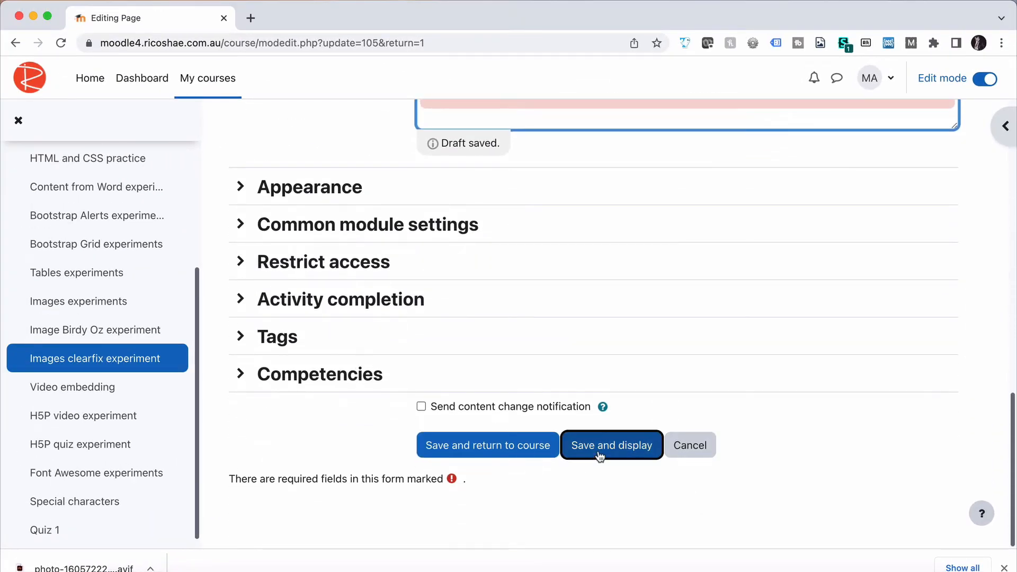
Step: Save and display the page, check the image sits above the alert, hide the course index
click(612, 445)
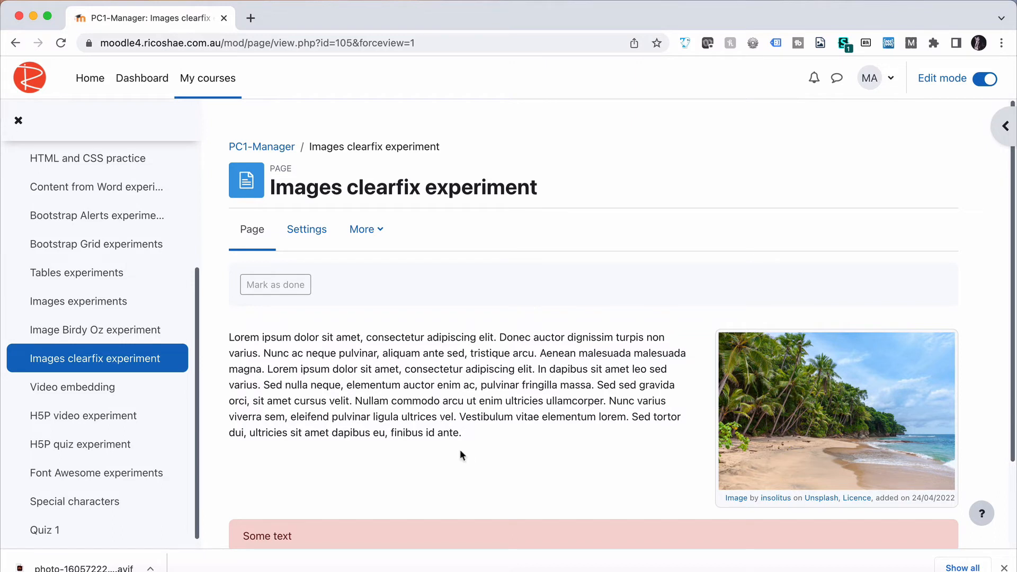
scroll(down, 3)
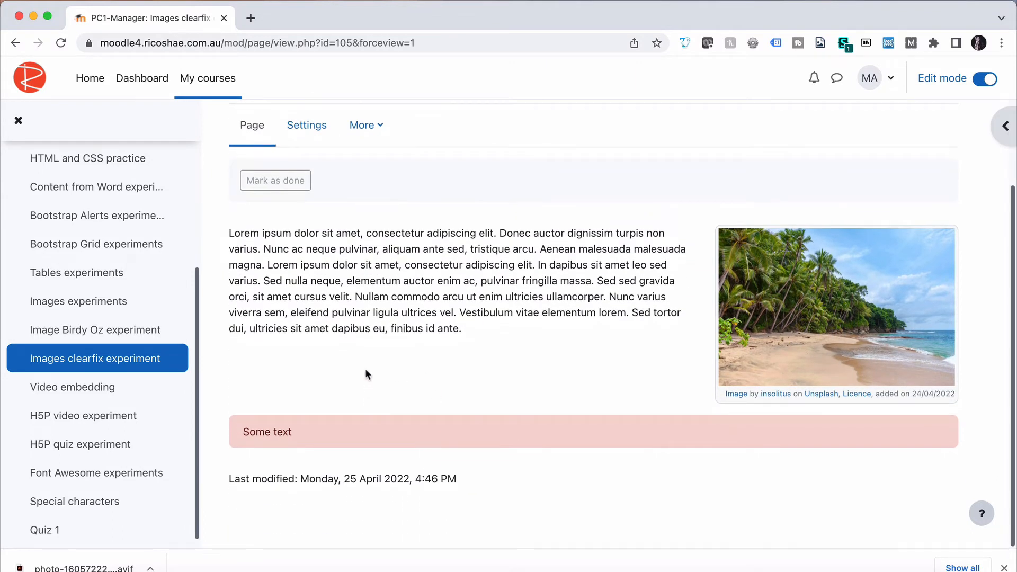
mouse_move(384, 383)
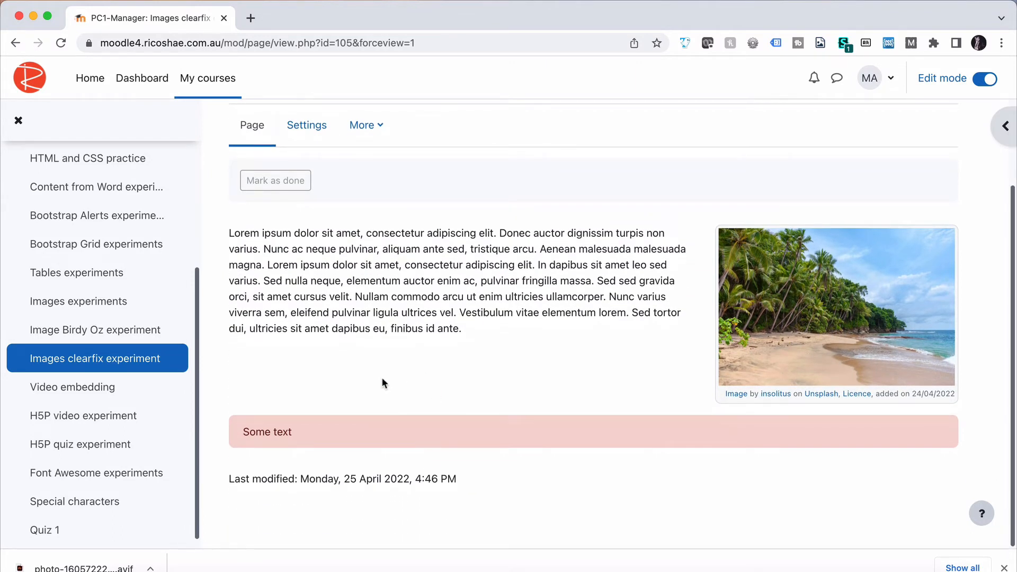
mouse_move(801, 319)
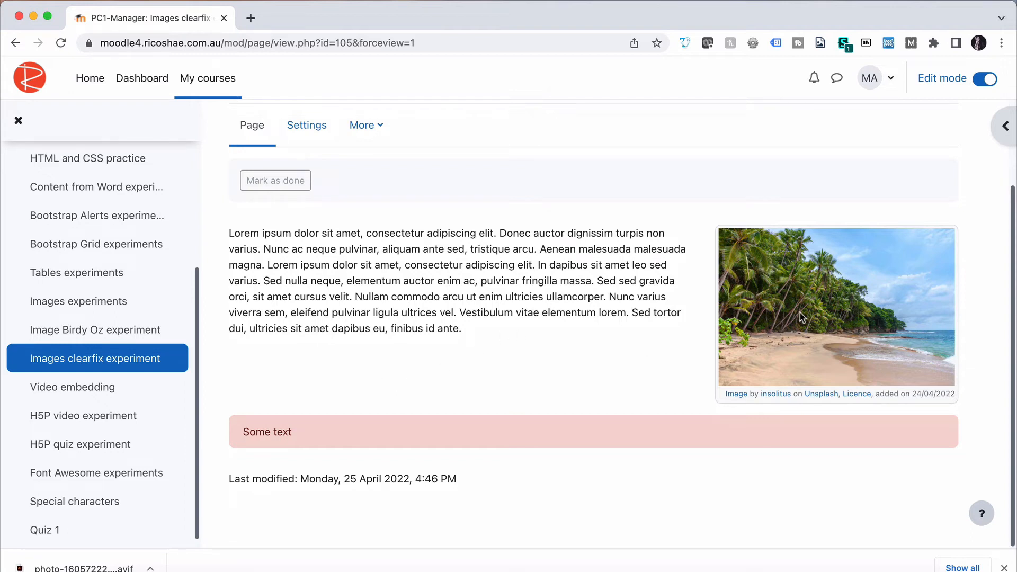
mouse_move(745, 377)
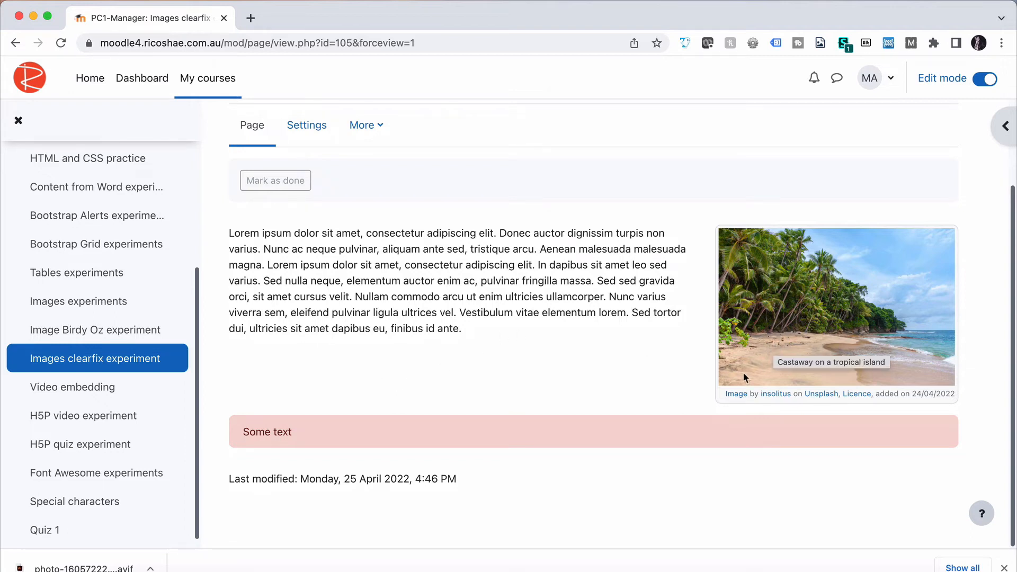
mouse_move(850, 300)
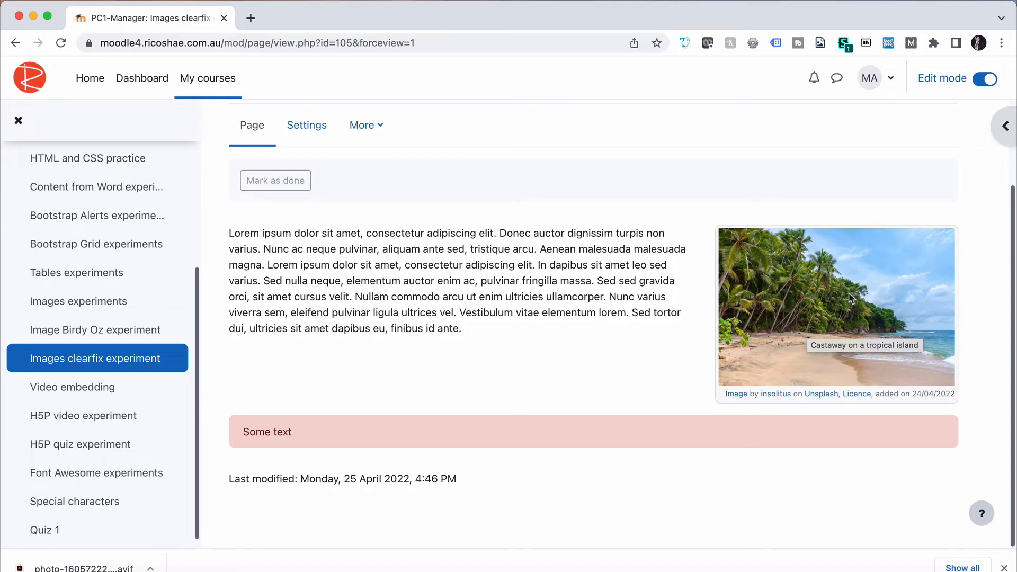
click(18, 120)
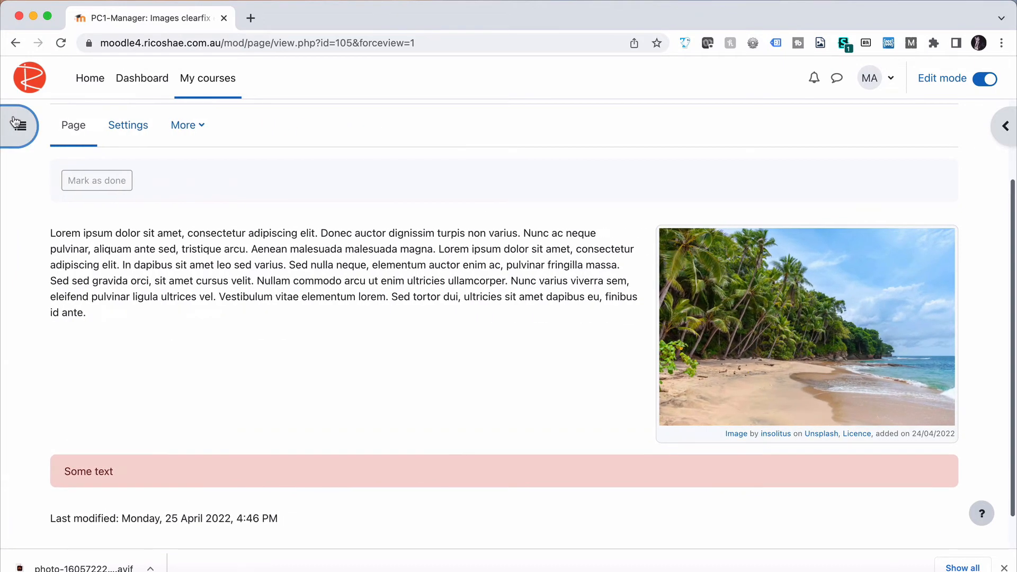
click(15, 126)
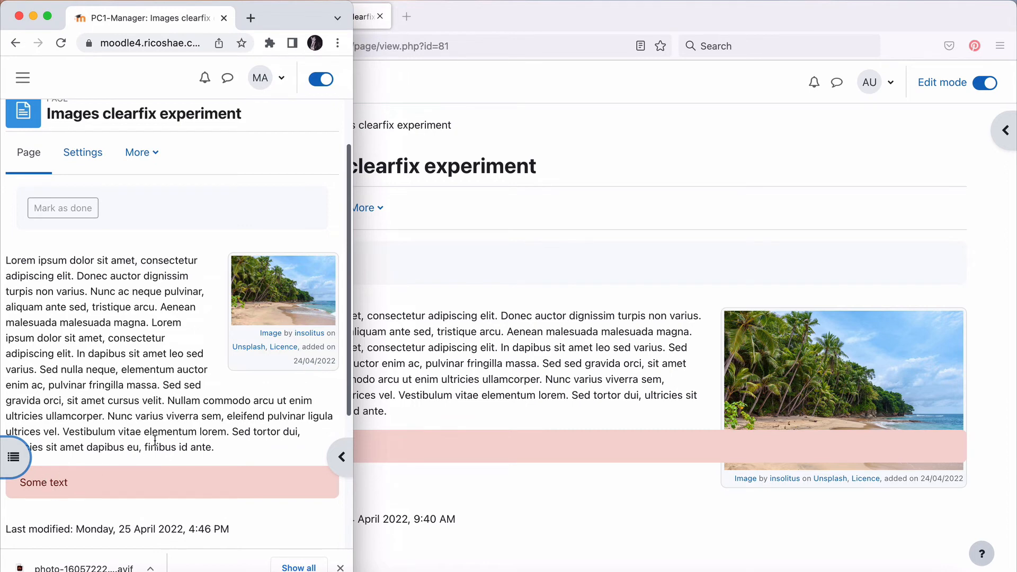
double_click(44, 483)
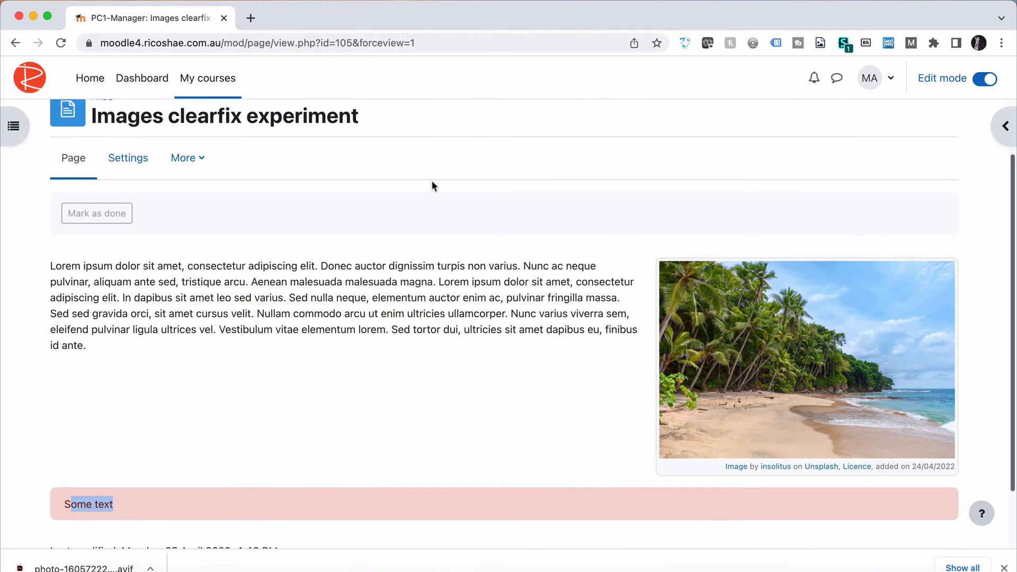
mouse_move(404, 369)
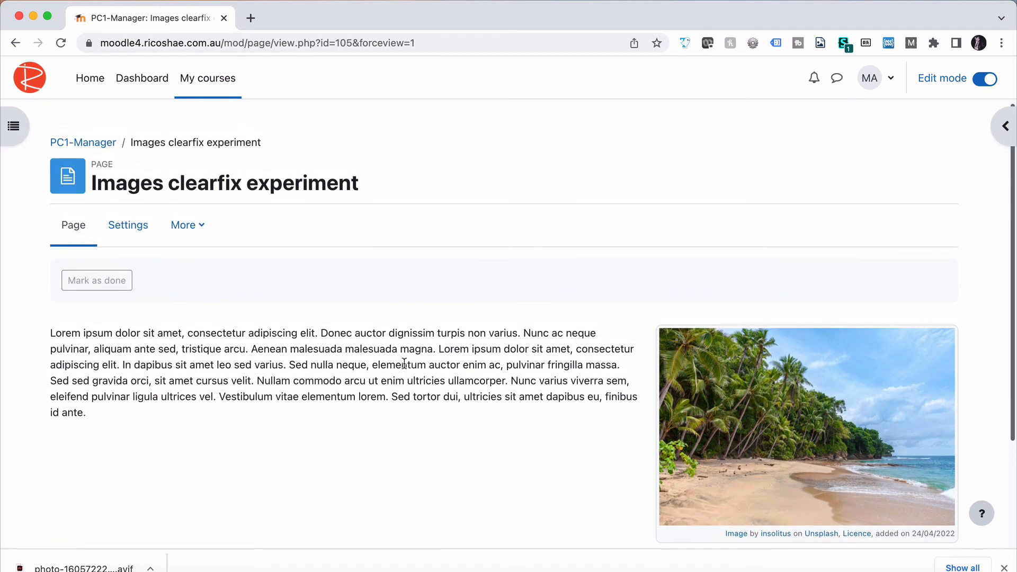
scroll(down, 3)
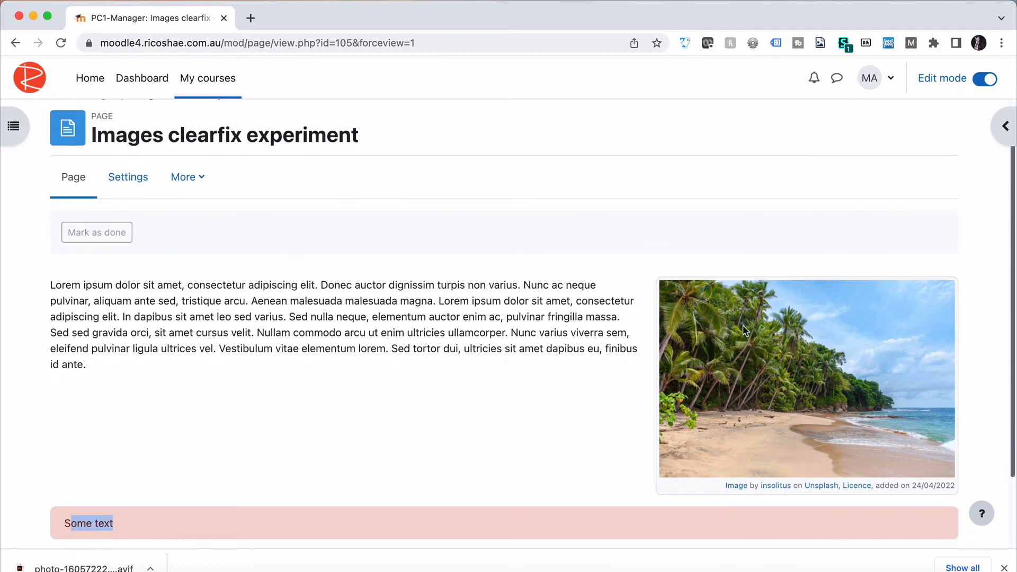
mouse_move(744, 331)
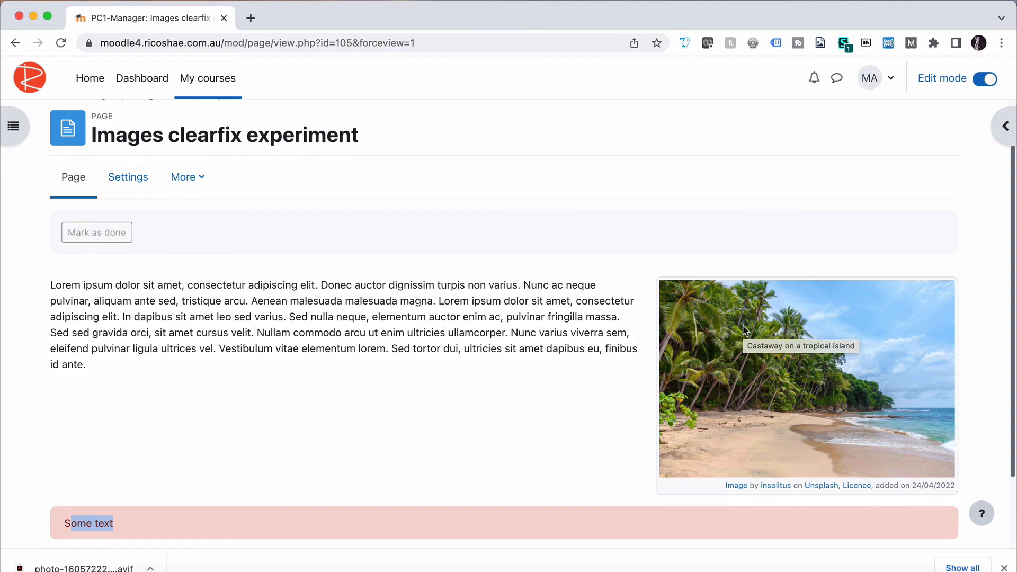